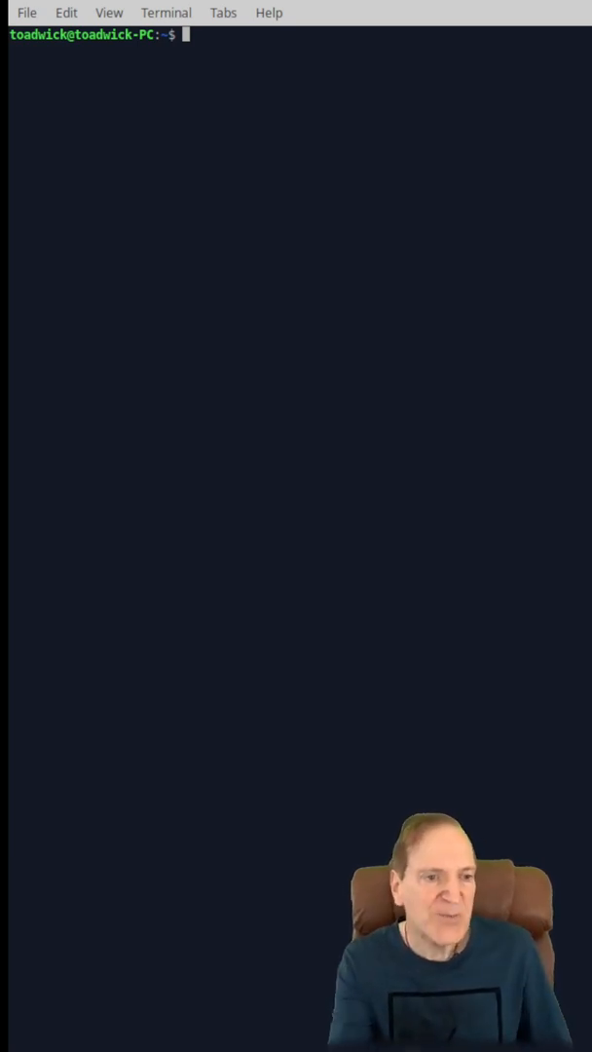
{"action": "type", "text": "sudo apt update"}
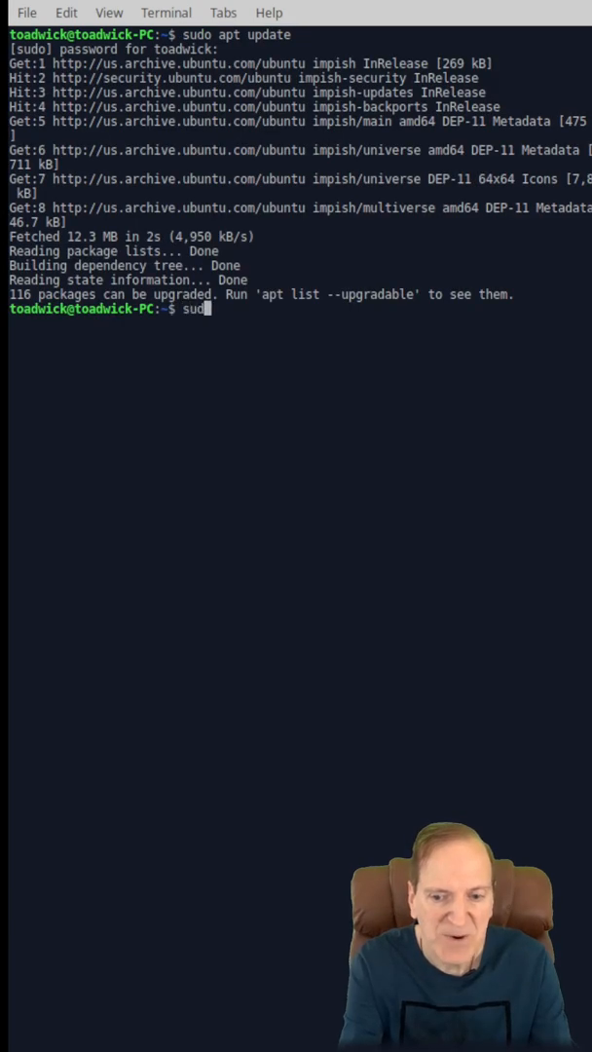
{"action": "type", "text": "apt upgrade"}
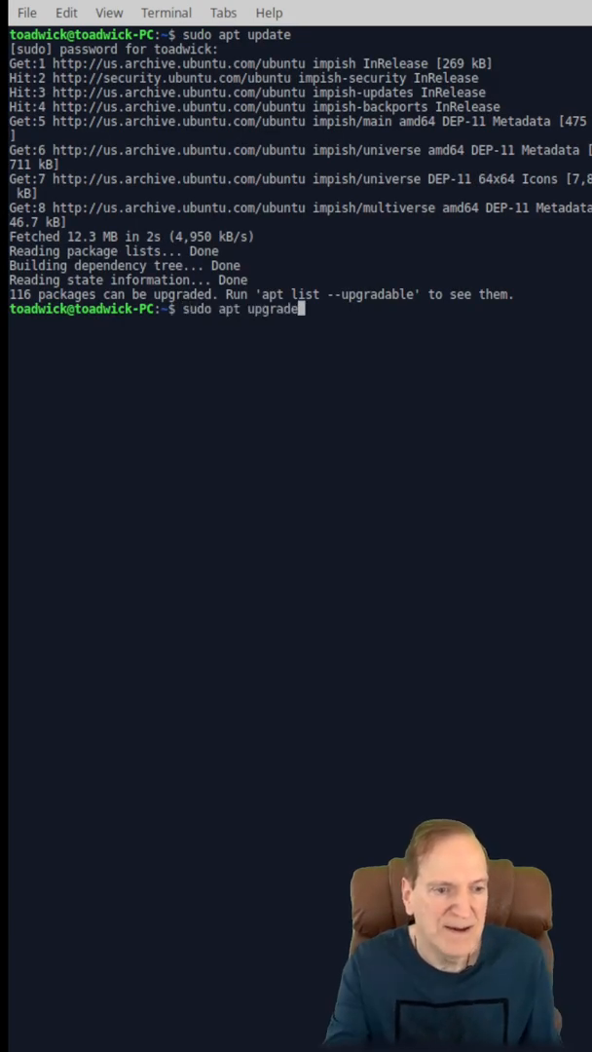
{"action": "type", "text": "y"}
{"action": "type", "text": "sudo apt di"}
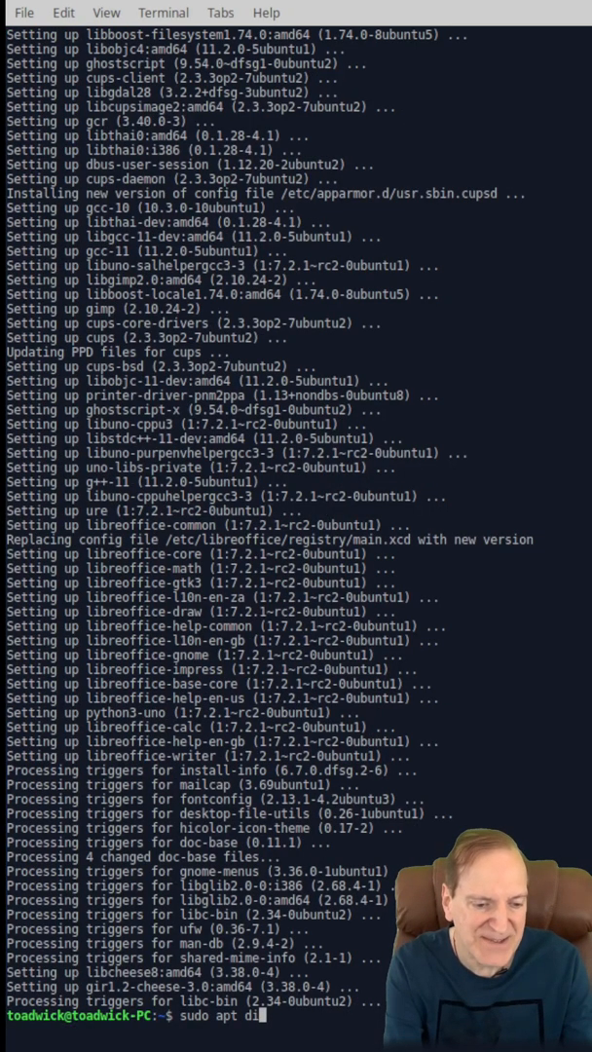
{"action": "type", "text": "st-upgrade"}
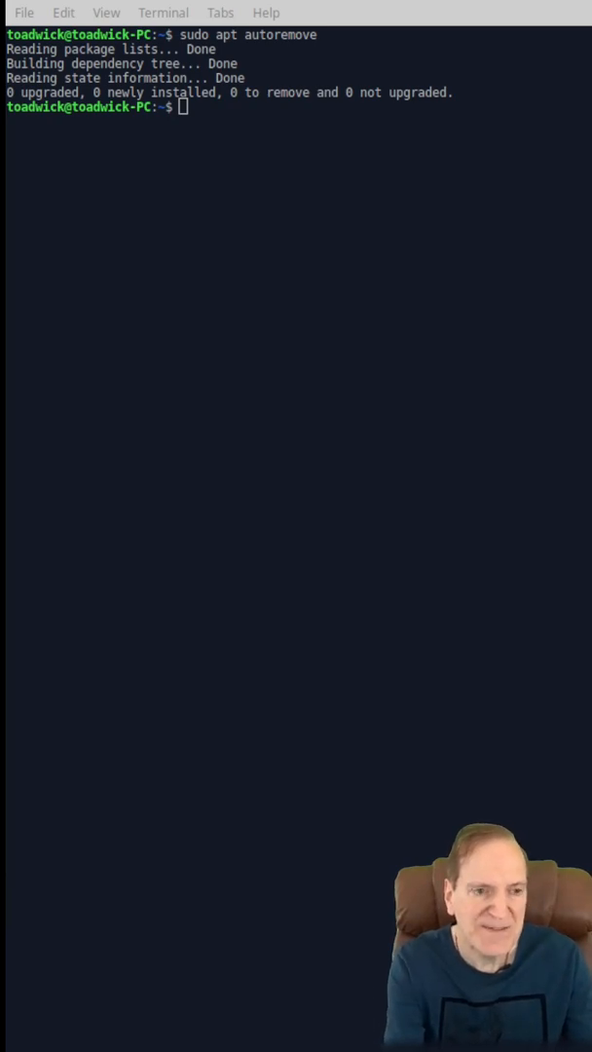
{"action": "type", "text": "sudo cat /"}
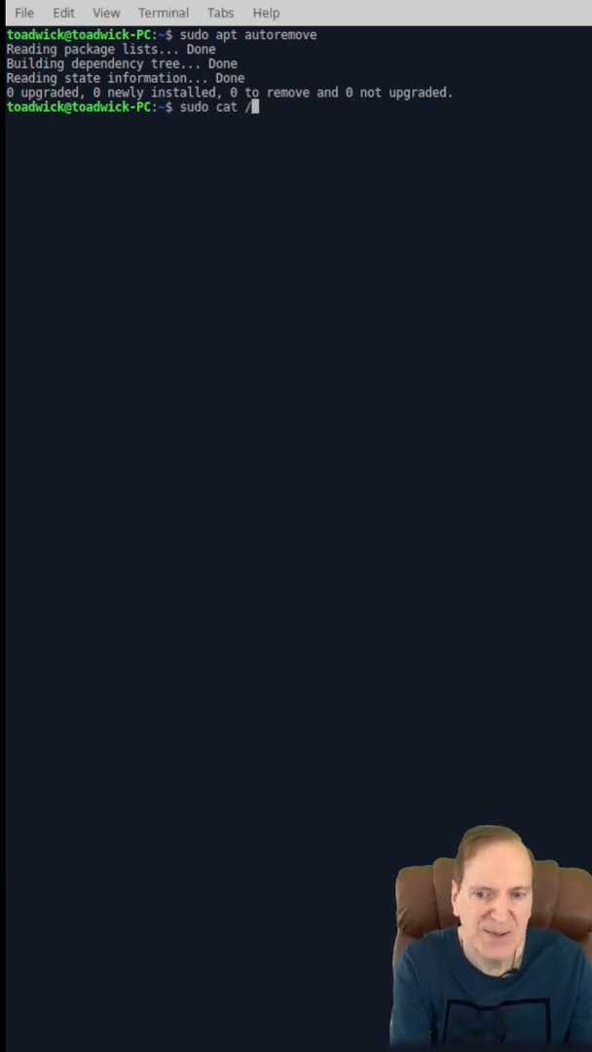
{"action": "type", "text": "etc/u"}
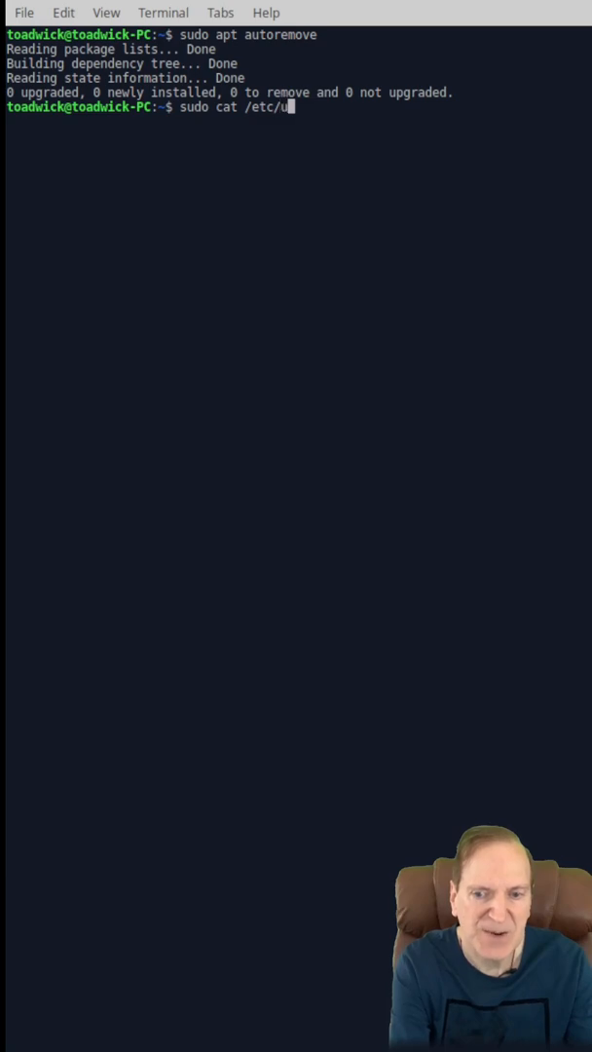
{"action": "type", "text": "pdate-manager/release-upgrade"}
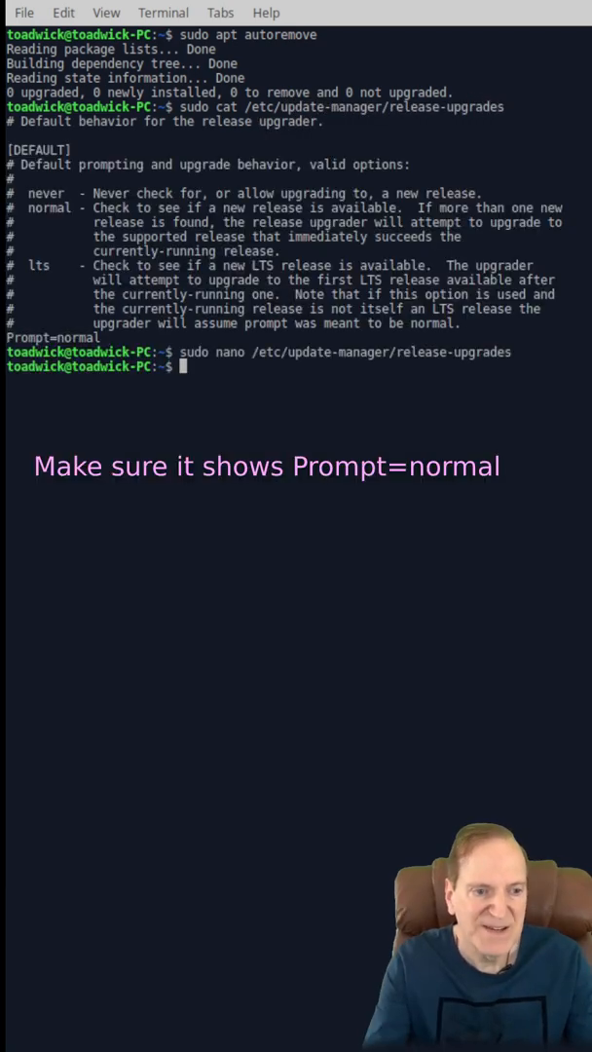
{"action": "type", "text": "sudo"}
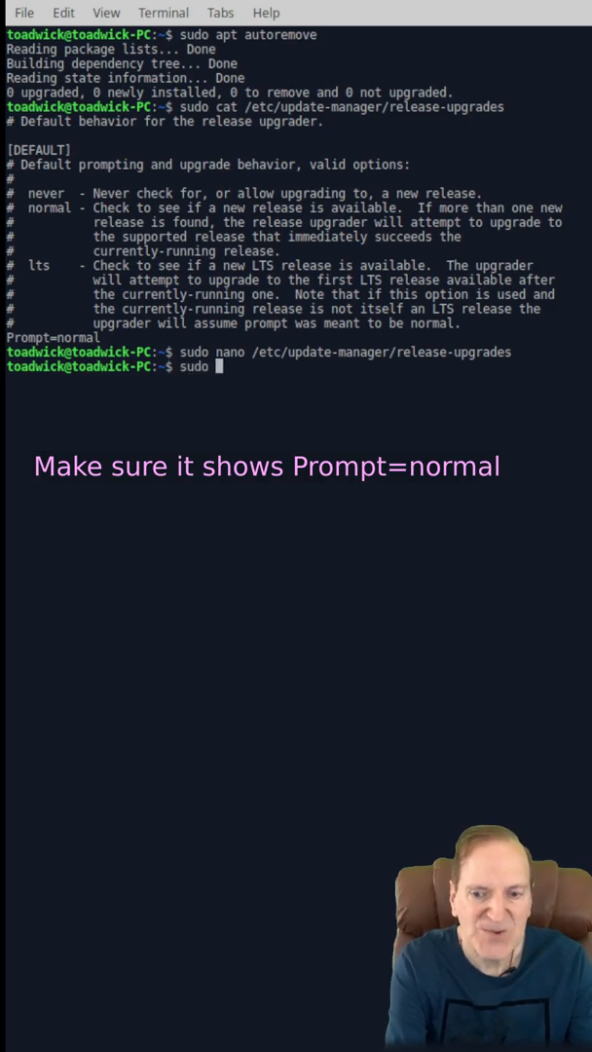
{"action": "type", "text": "do-release-"}
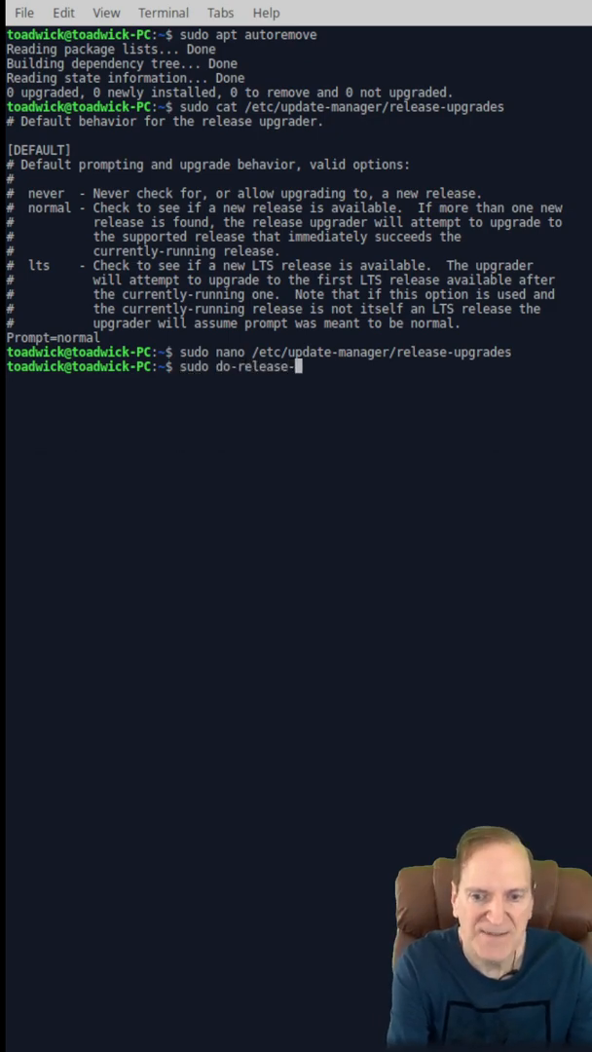